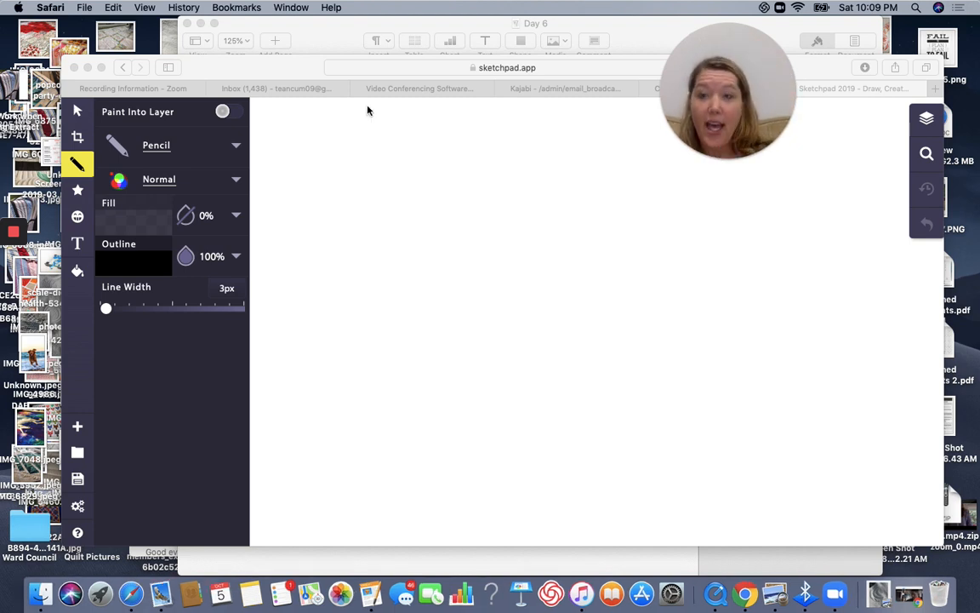
mouse_move(126, 136)
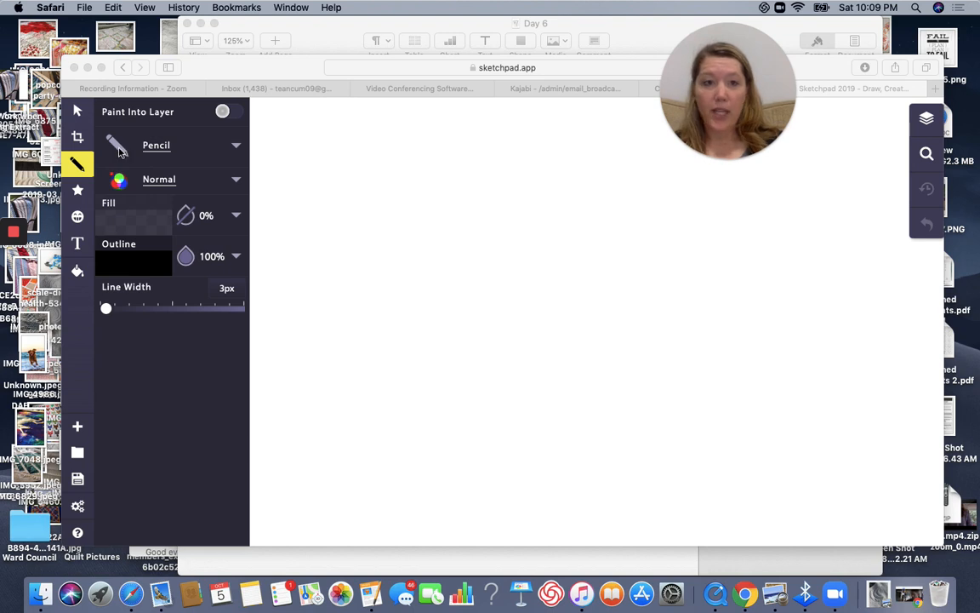
mouse_move(130, 150)
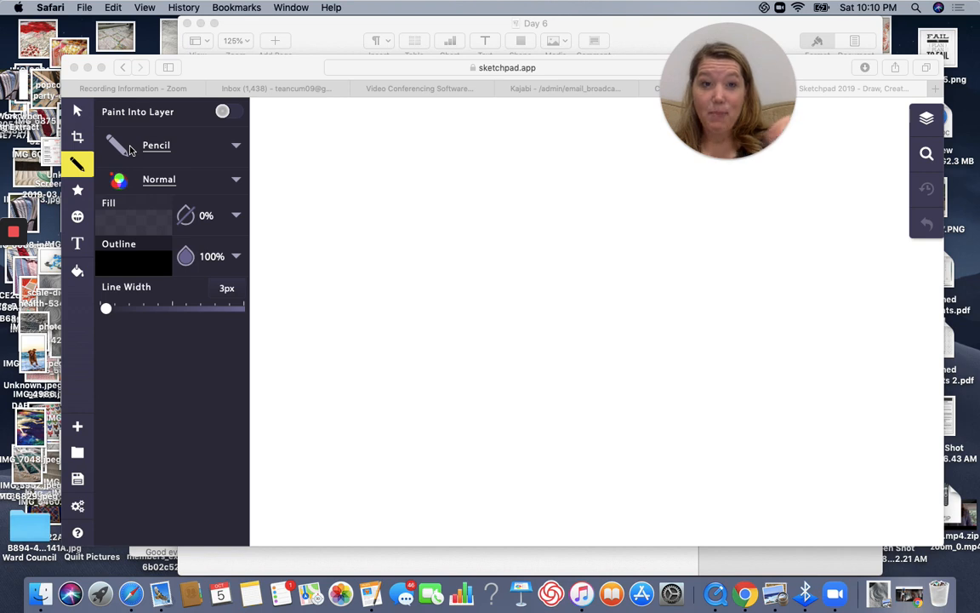
mouse_move(145, 138)
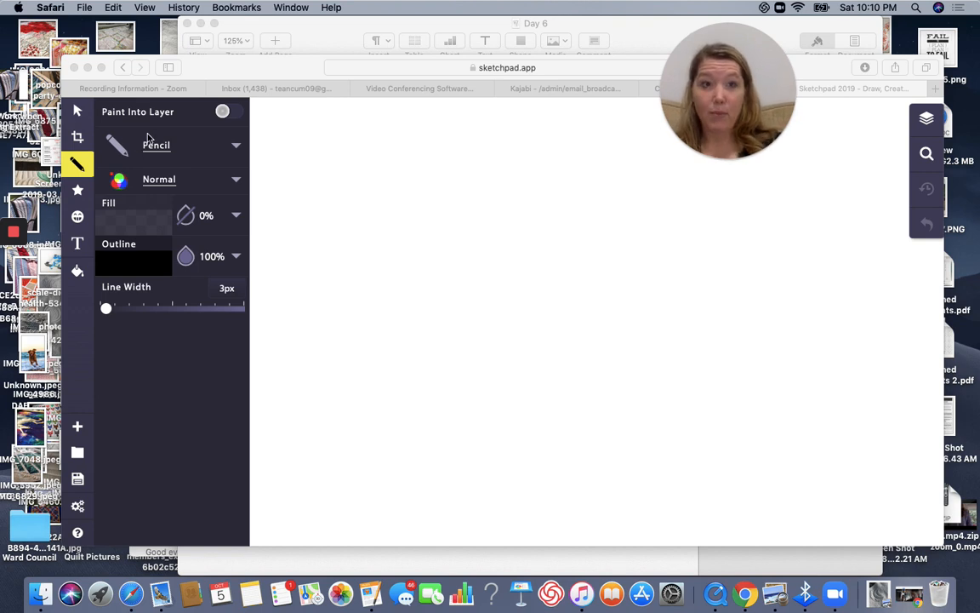
mouse_move(354, 368)
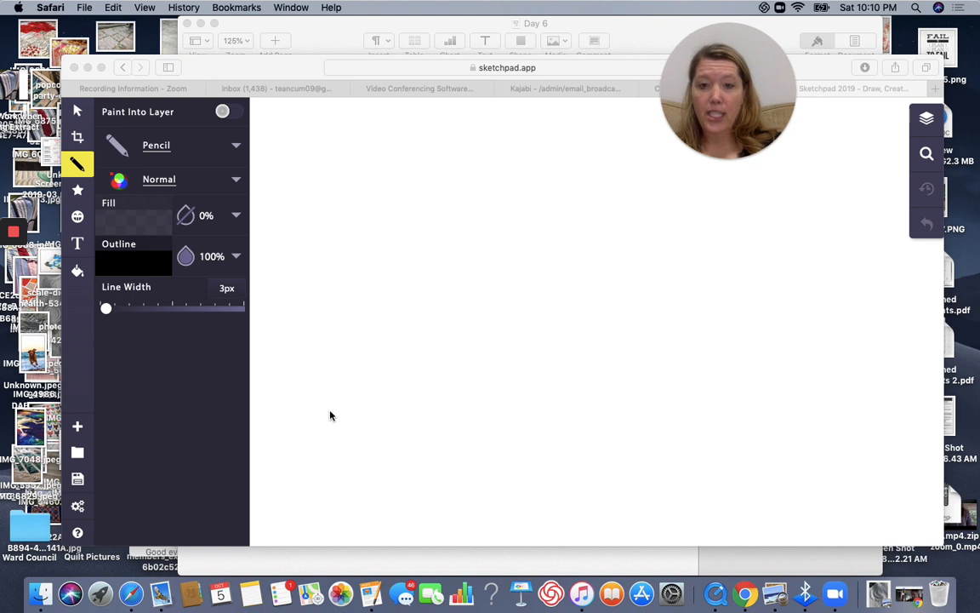
mouse_move(313, 445)
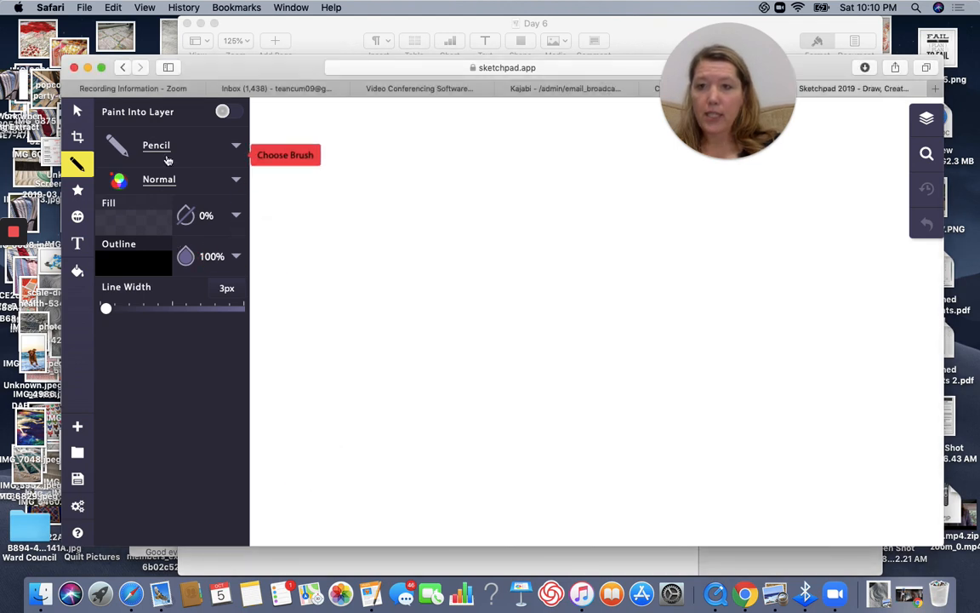
Keep the Pencil brush and start the first black bubble at the lower left.
left_click(184, 144)
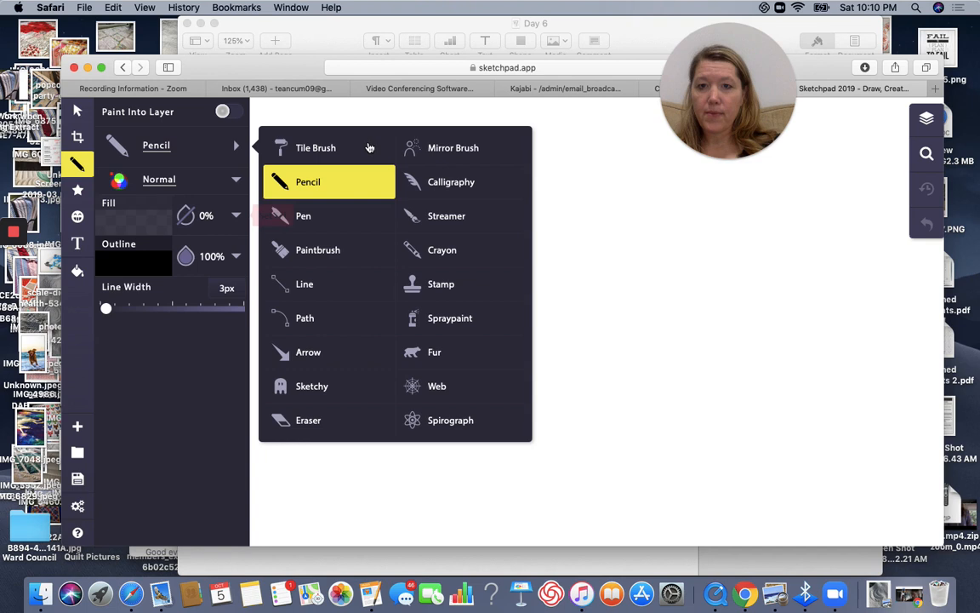
left_click(308, 181)
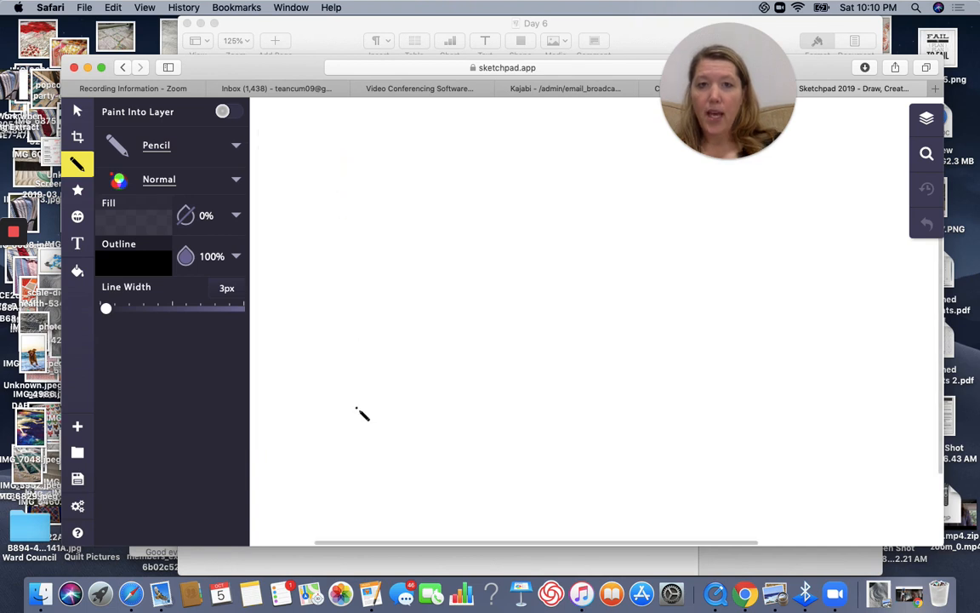
mouse_move(330, 467)
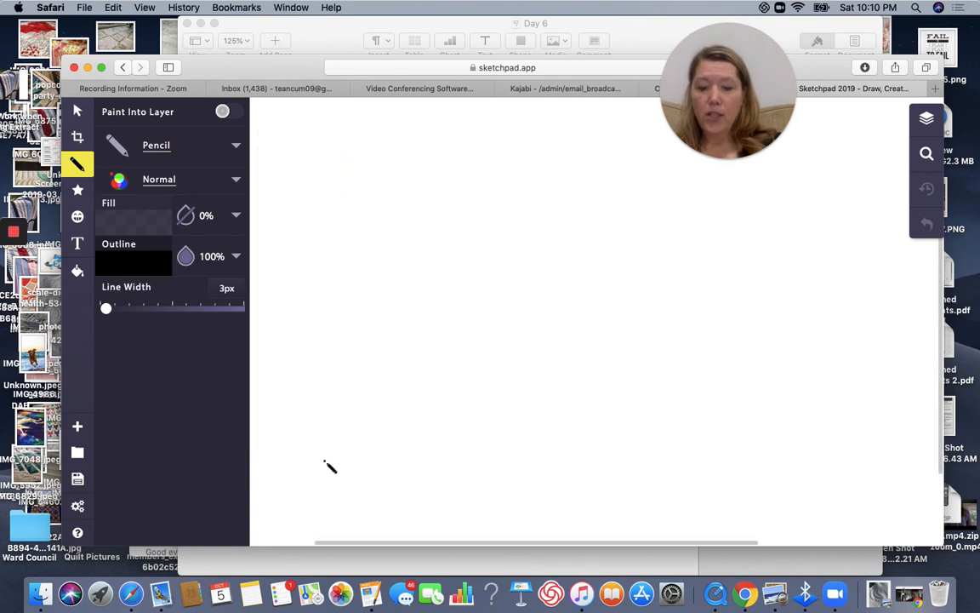
left_click(315, 466)
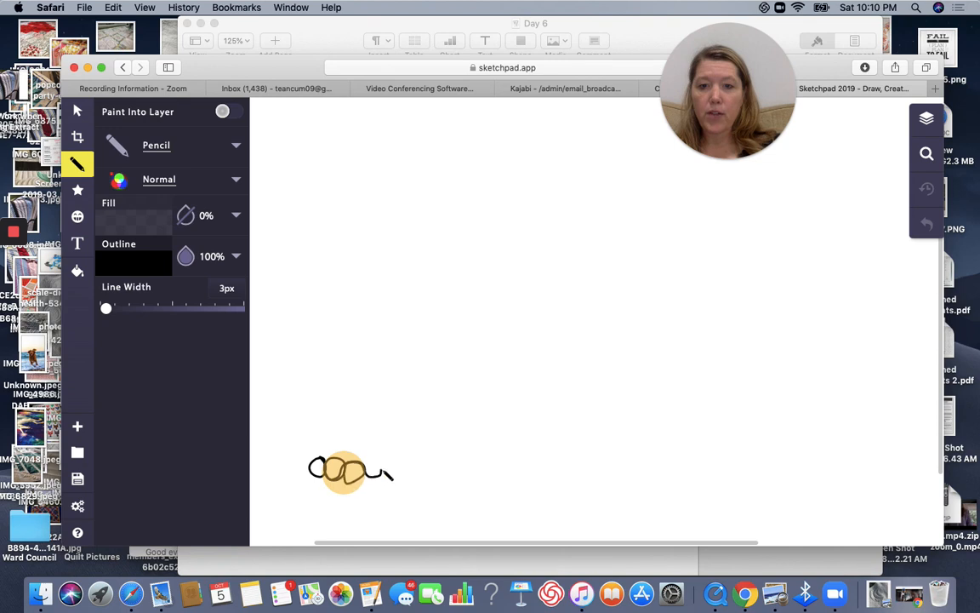
Extend the lower-left bubble row and stack bubbles up the left column.
left_click_drag(368, 473, 395, 466)
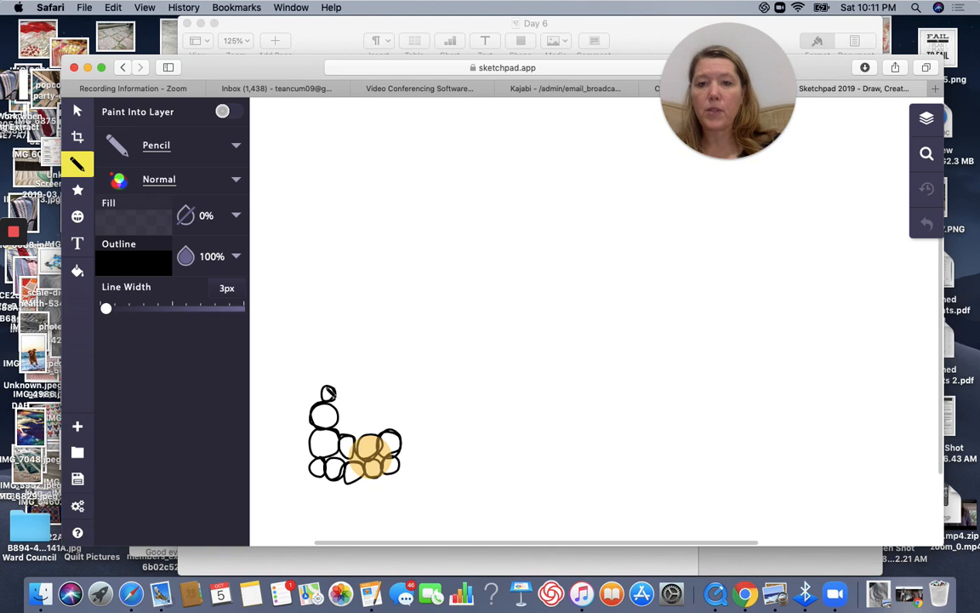
left_click(327, 378)
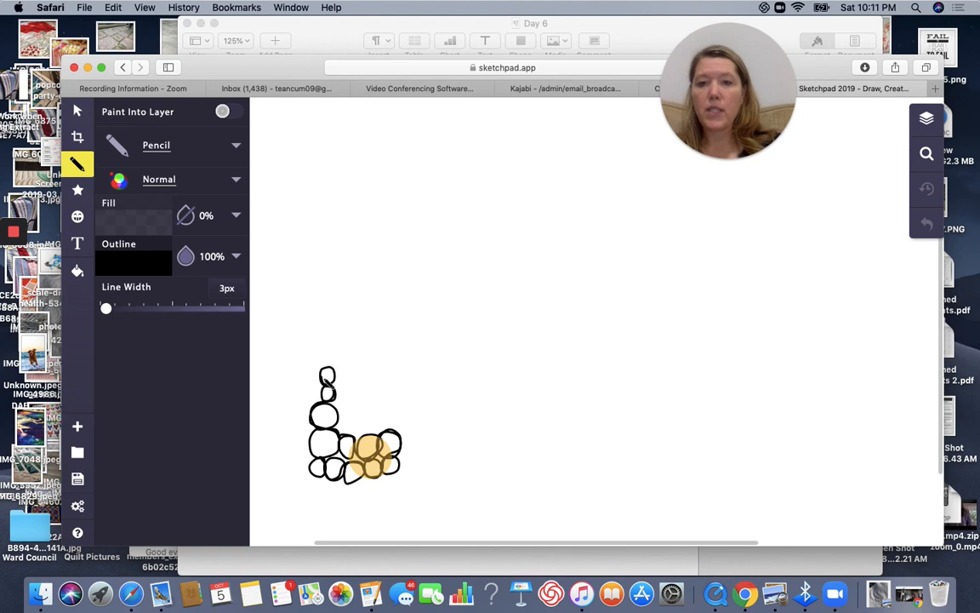
left_click_drag(330, 378, 327, 353)
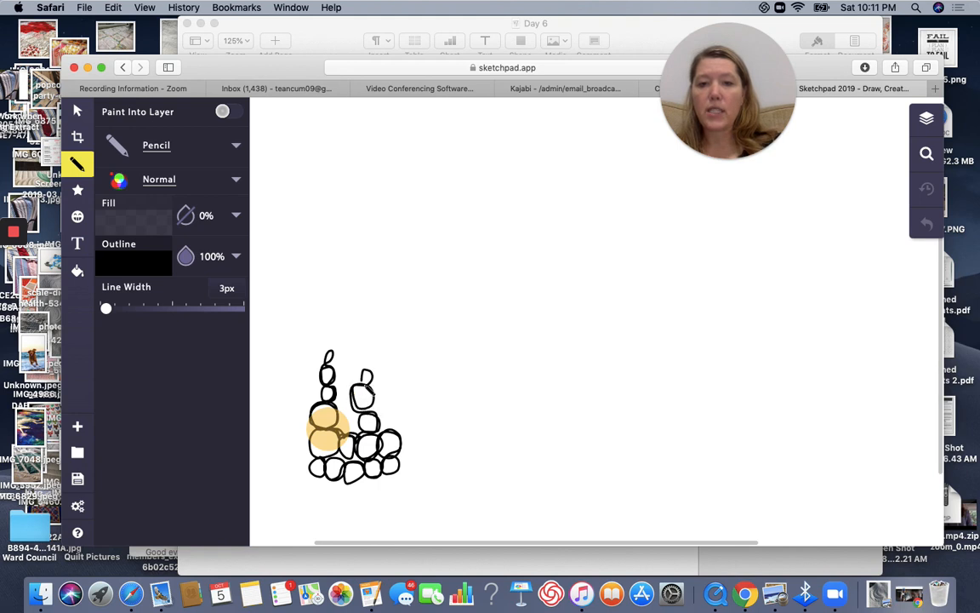
Stack a second column of bubbles beside the first and finish its top.
left_click_drag(368, 378, 378, 352)
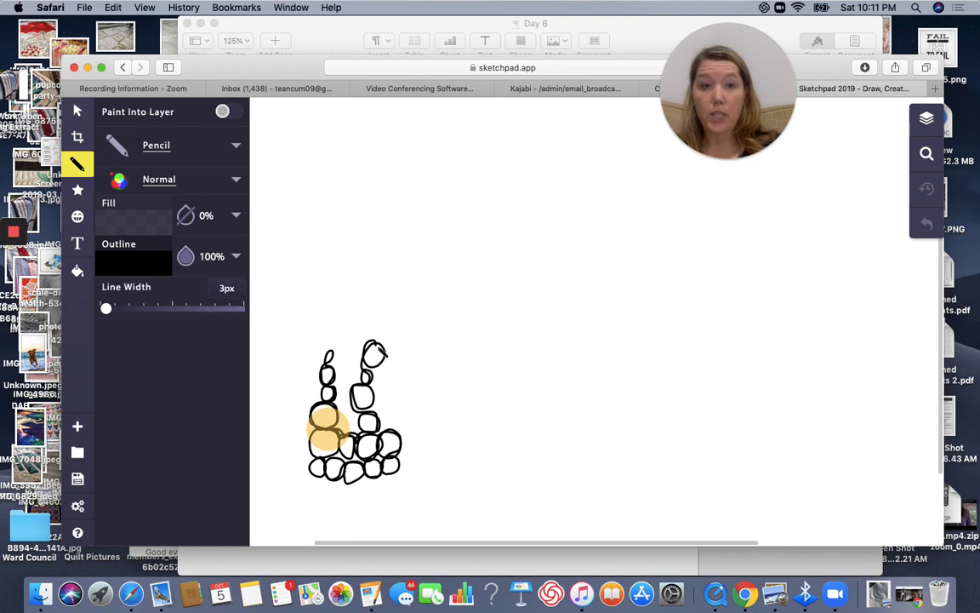
left_click_drag(374, 349, 392, 446)
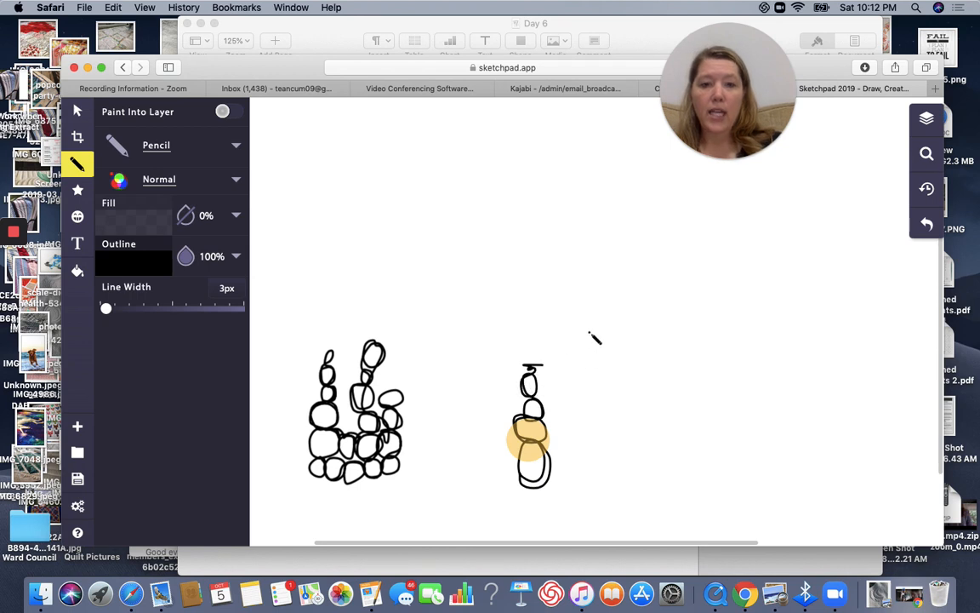
mouse_move(572, 371)
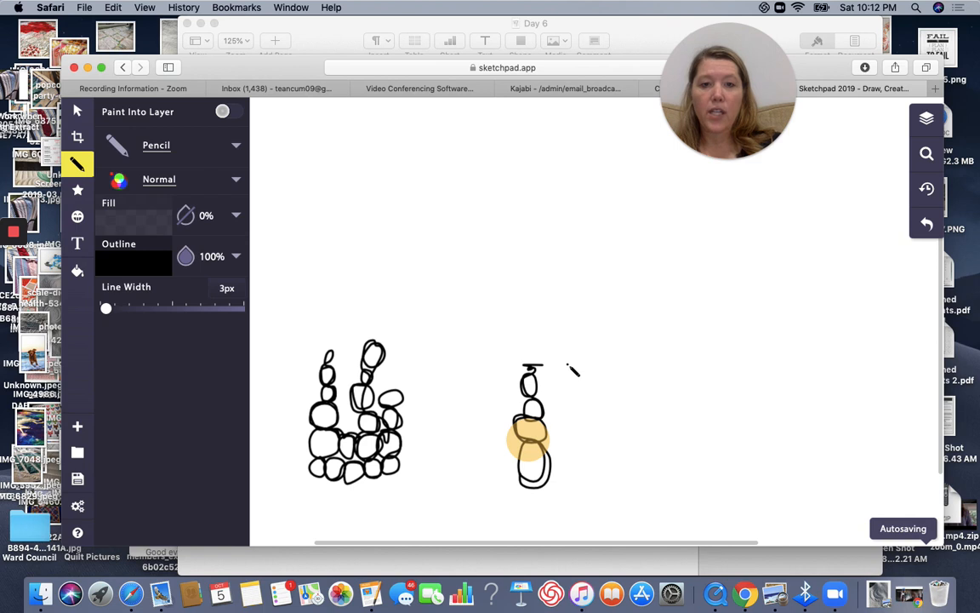
Draw a second bubble chain beside the graduated one, extending it to the bottom.
left_click_drag(565, 383, 592, 366)
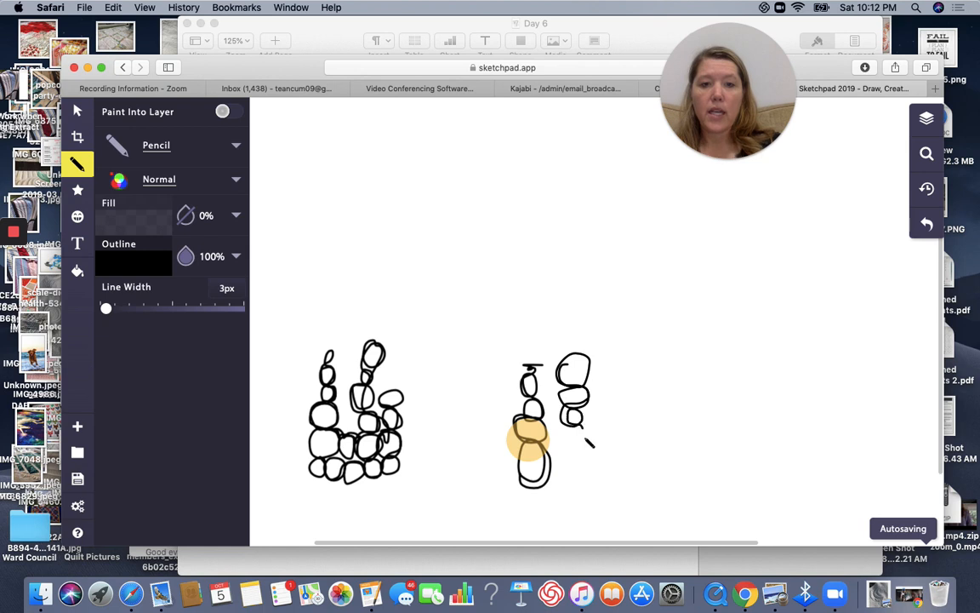
left_click_drag(570, 442, 592, 434)
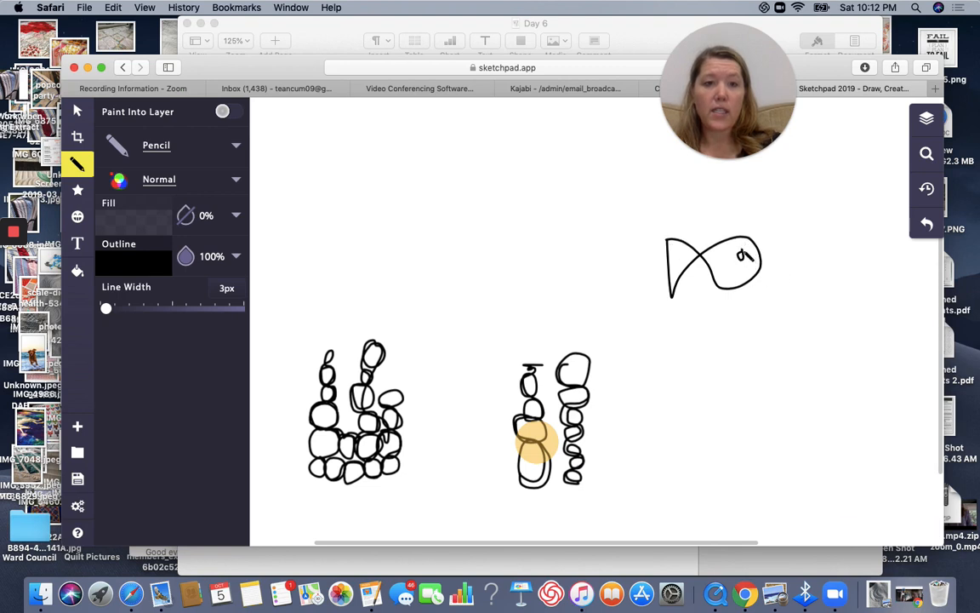
Trail bubbles from the fish's mouth up toward the top right edge.
left_click_drag(749, 255, 797, 281)
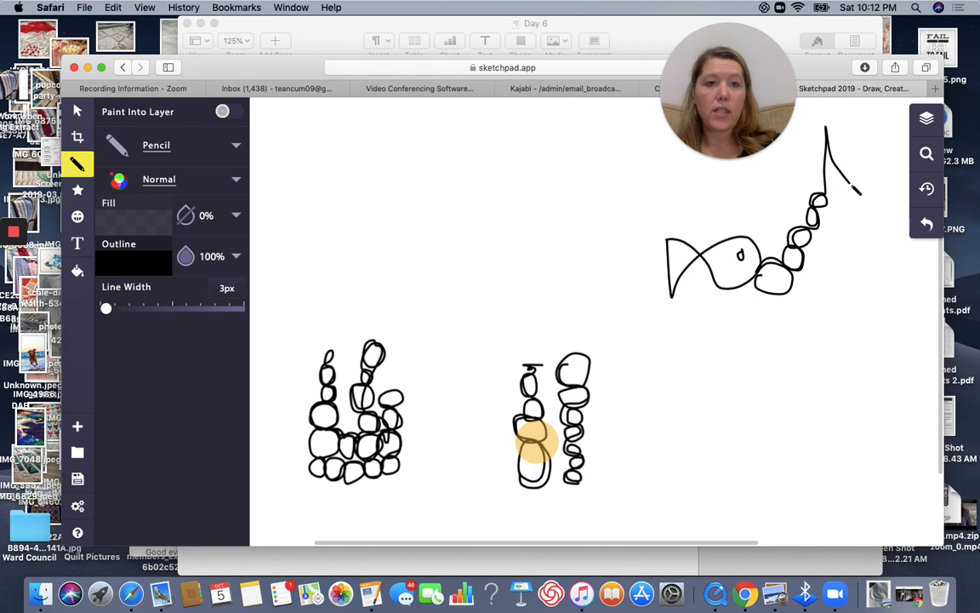
left_click_drag(837, 188, 905, 150)
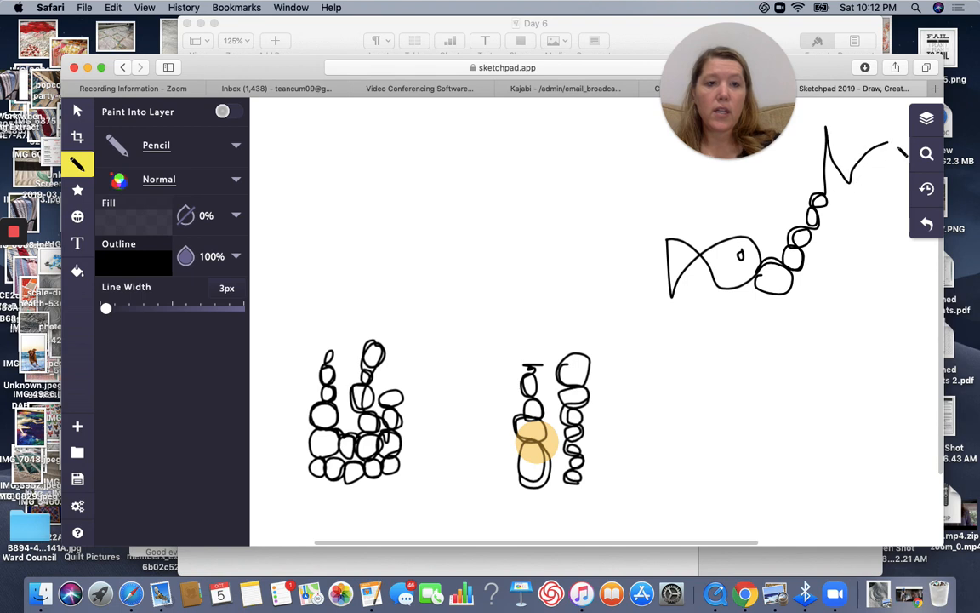
left_click_drag(825, 188, 868, 153)
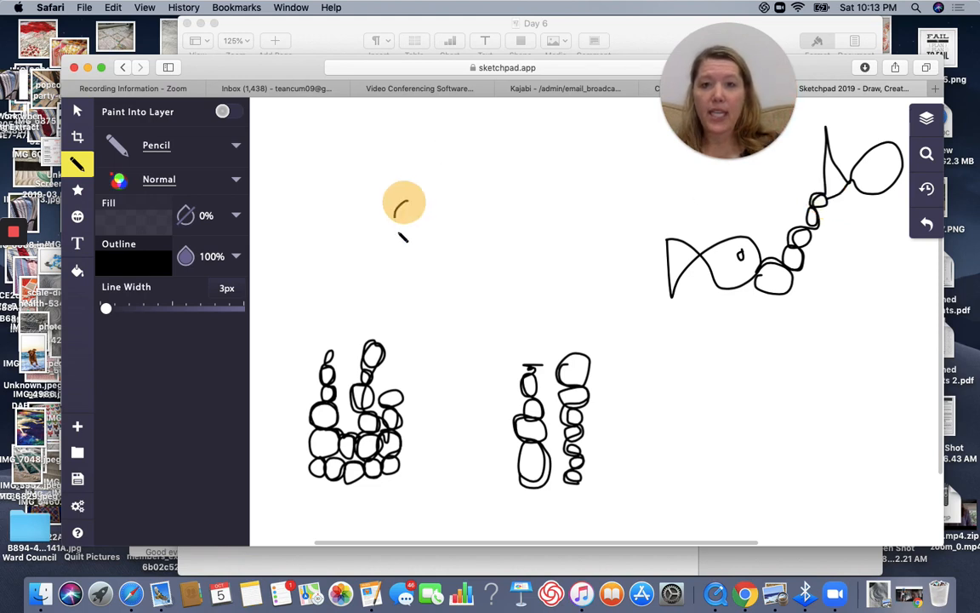
Draw the wand's loop and handle with bubbles floating up, then start another wand handle lower right.
left_click_drag(405, 201, 412, 315)
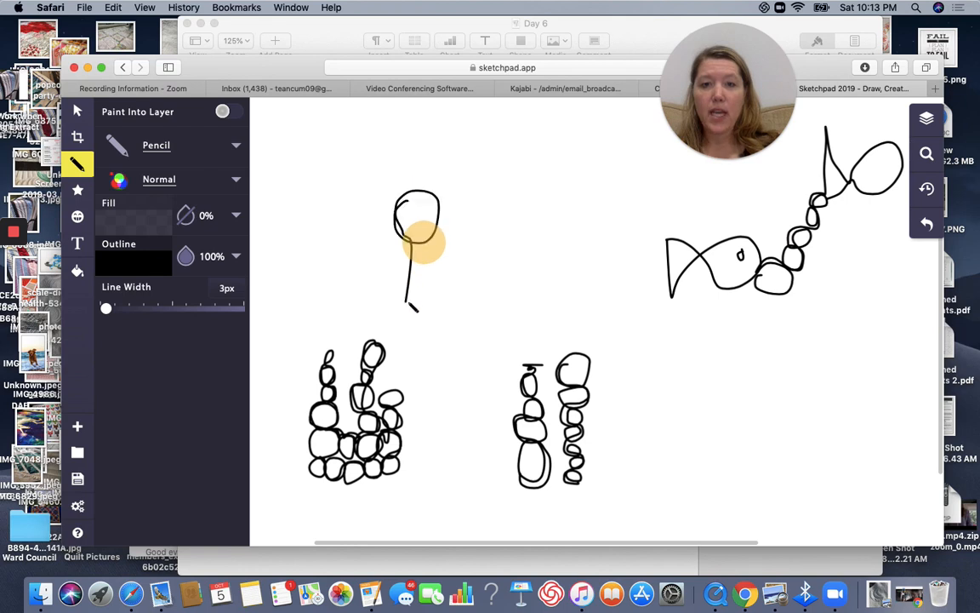
left_click_drag(425, 213, 463, 238)
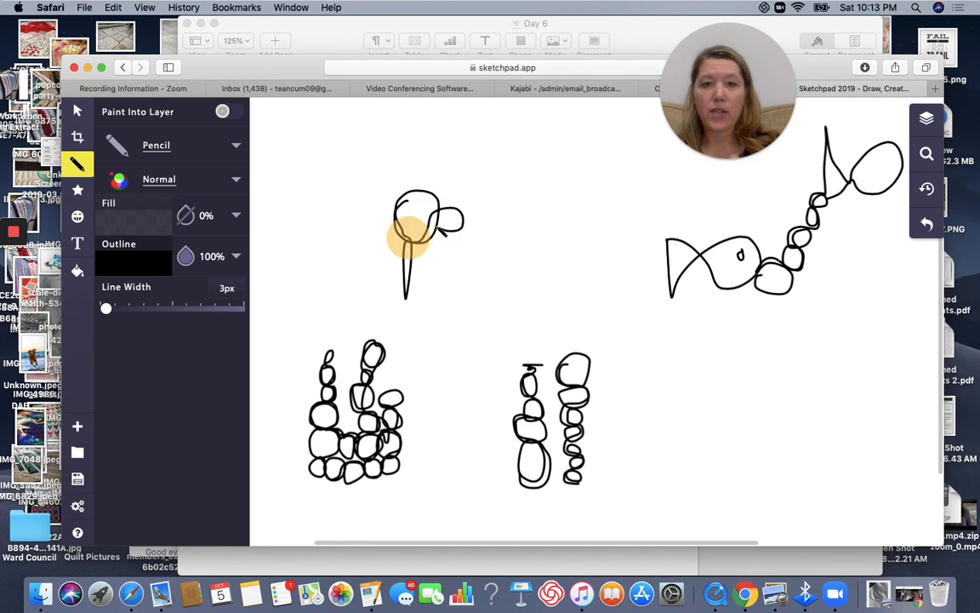
left_click_drag(443, 218, 497, 167)
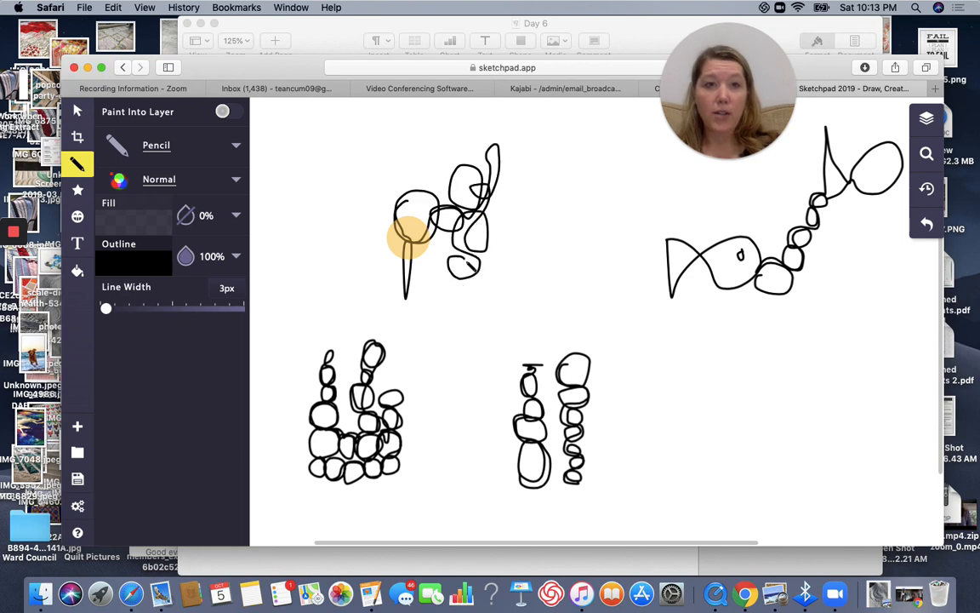
left_click_drag(648, 347, 660, 463)
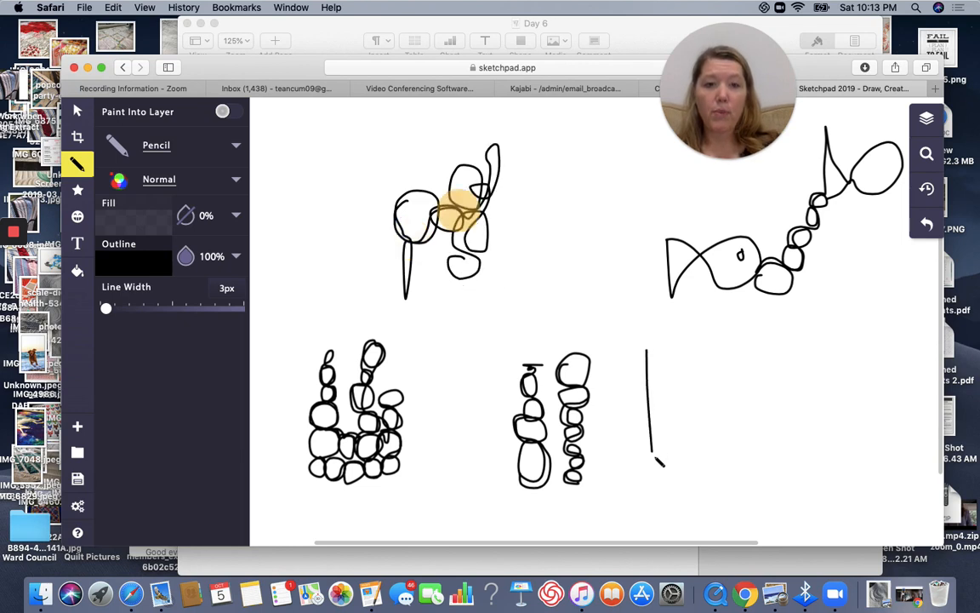